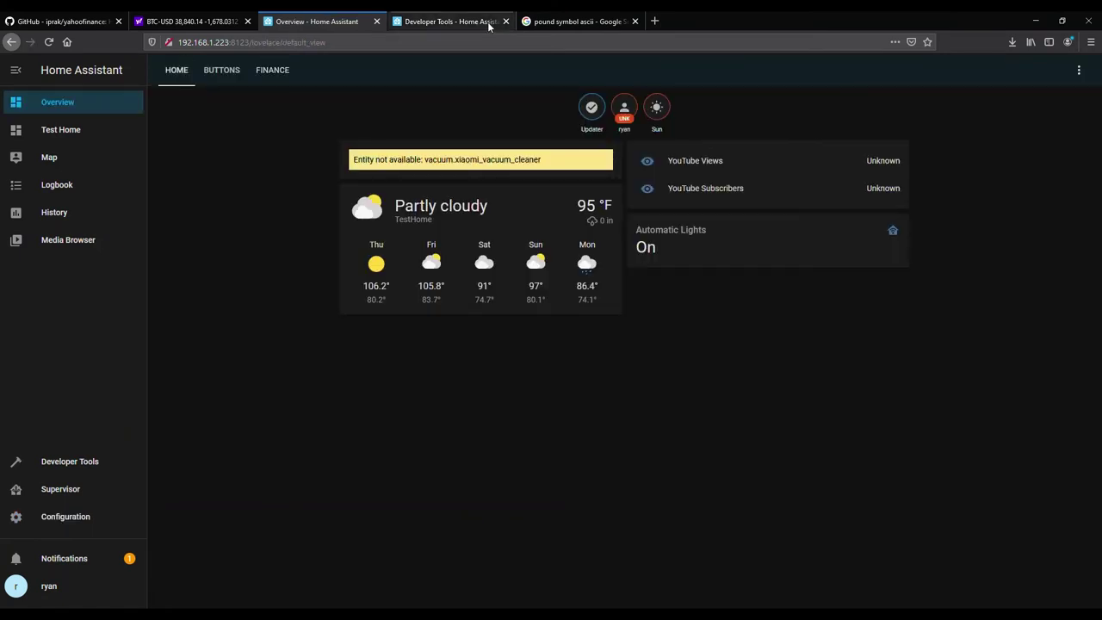
- Locate the mini-graph-card README install steps and highlight the mini-graph-card-bundle.js file name
{"action": "left_click", "coordinate": [655, 21]}
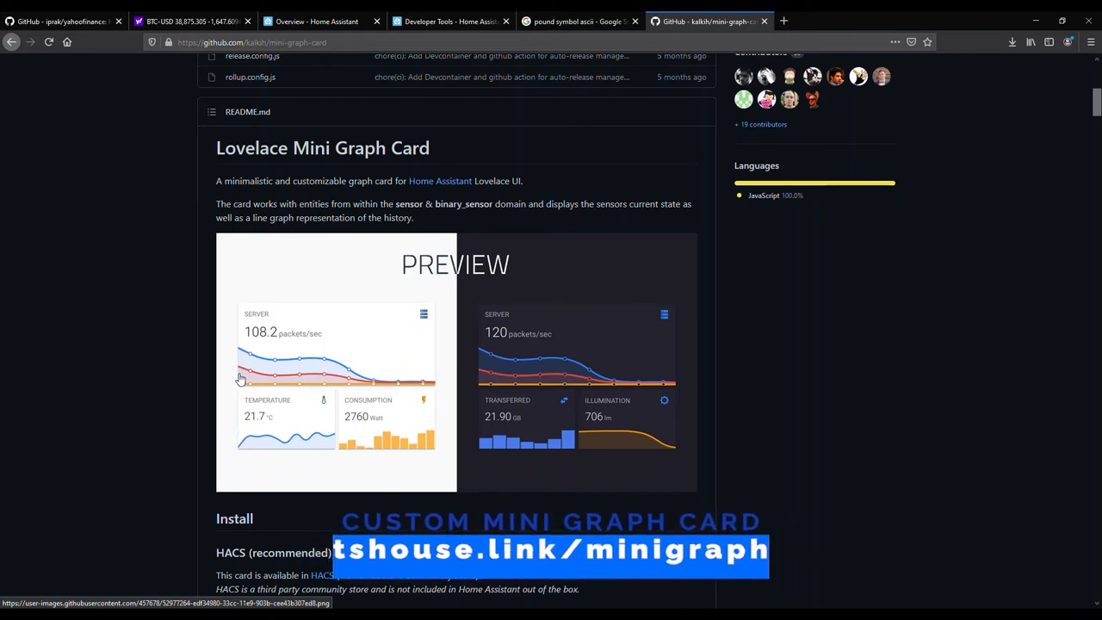
{"action": "scroll", "scroll_direction": "down", "scroll_amount": 3}
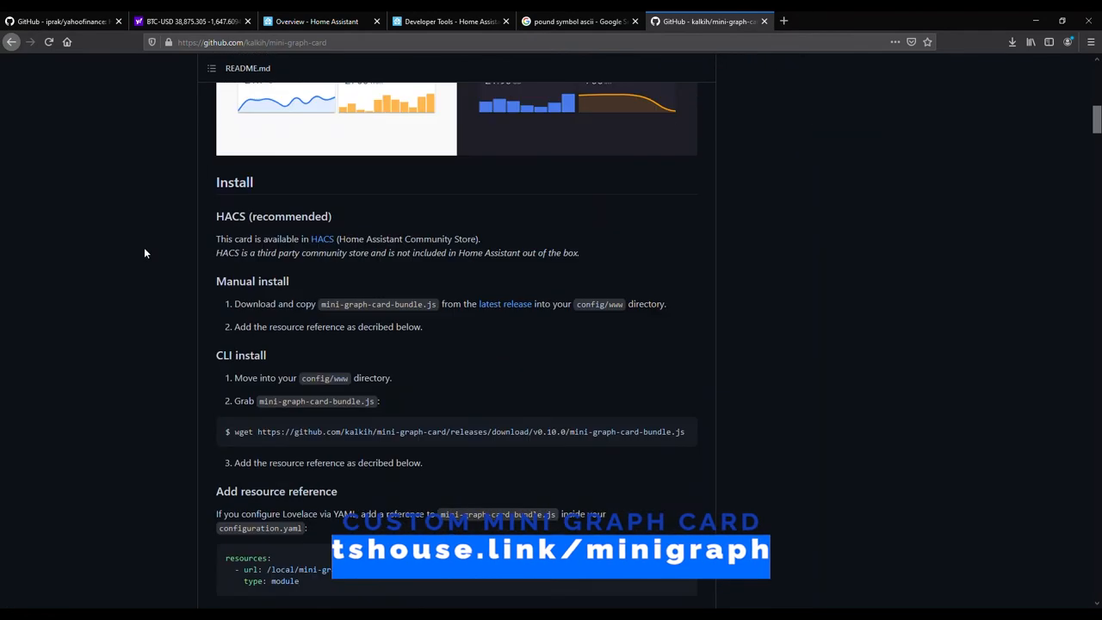
{"action": "scroll", "scroll_direction": "down", "scroll_amount": 3}
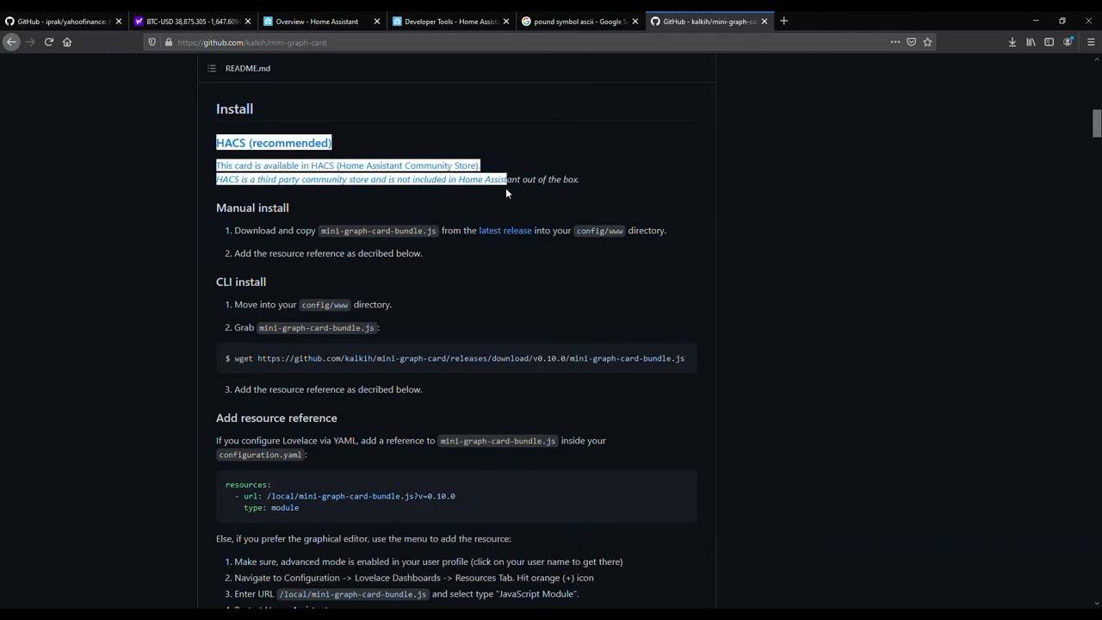
{"action": "left_click", "coordinate": [393, 164]}
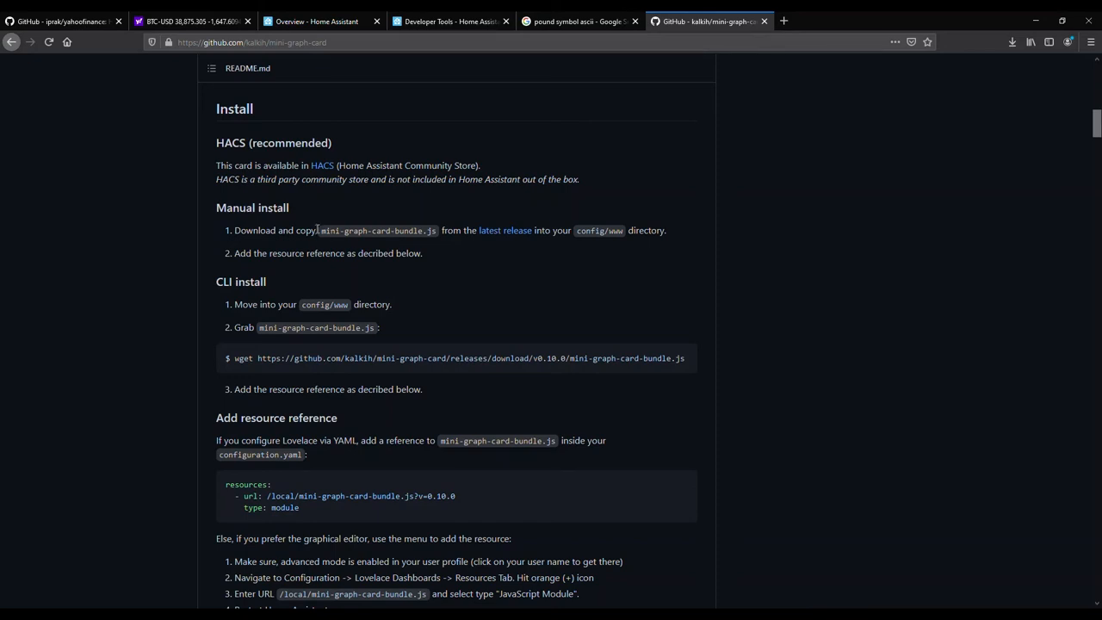
{"action": "double_click", "coordinate": [377, 231]}
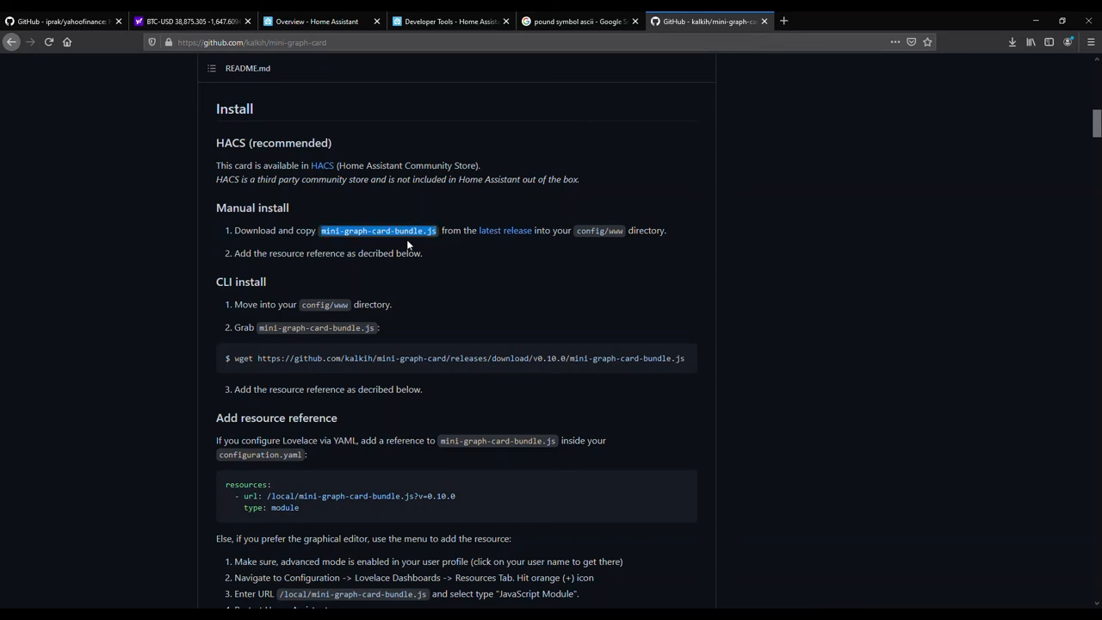
{"action": "mouse_move", "coordinate": [372, 284]}
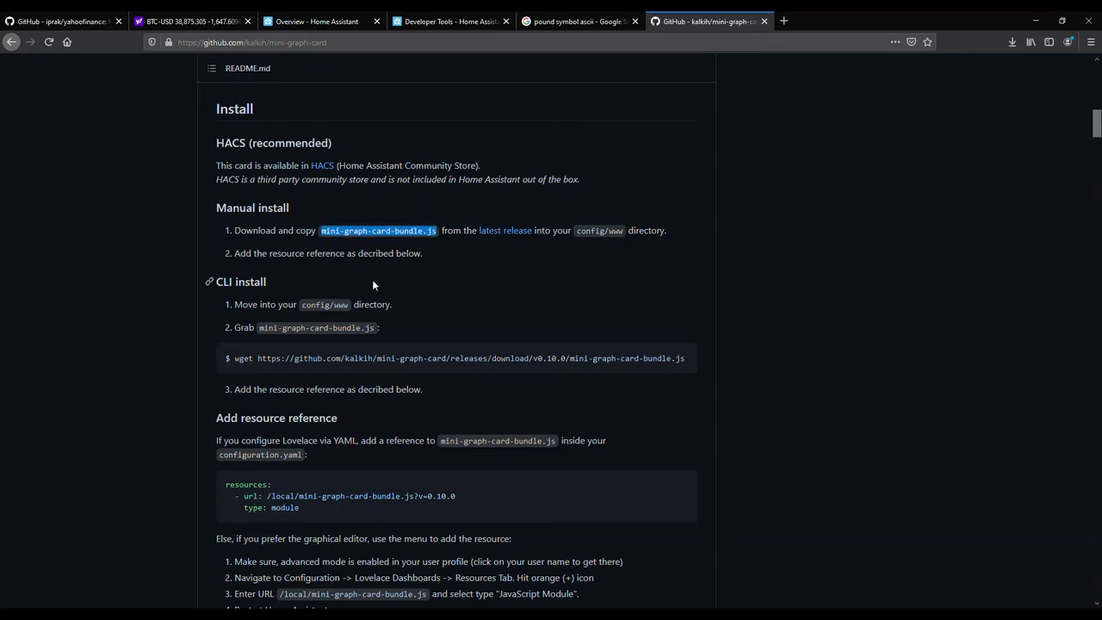
- Review the README's manual, CLI and resource reference install instructions
{"action": "scroll", "scroll_direction": "up", "scroll_amount": 3}
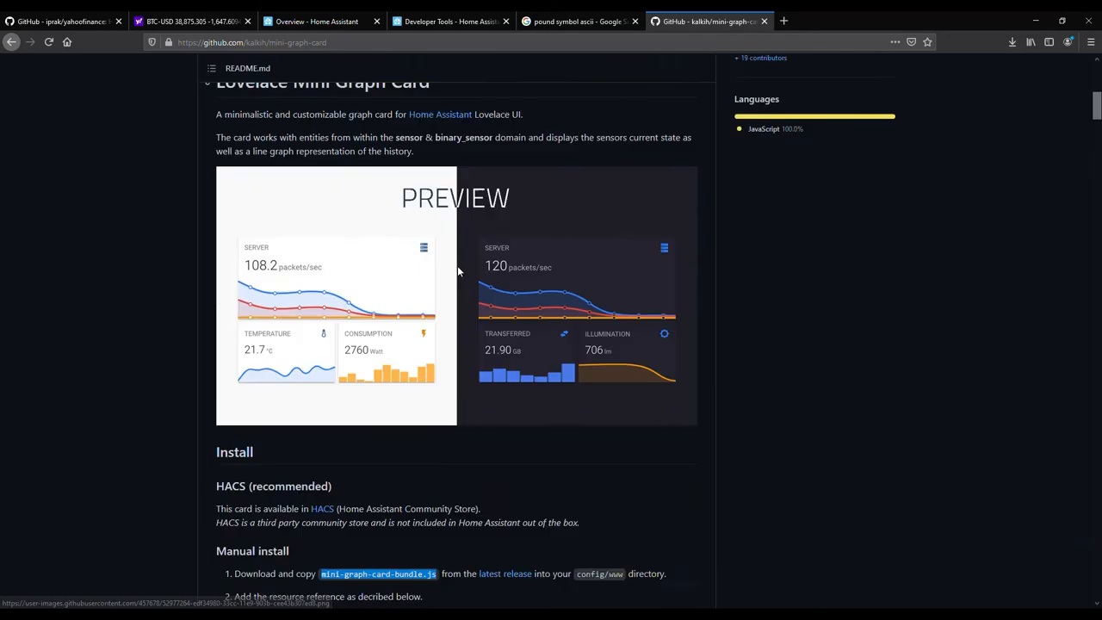
{"action": "scroll", "scroll_direction": "down", "scroll_amount": 3}
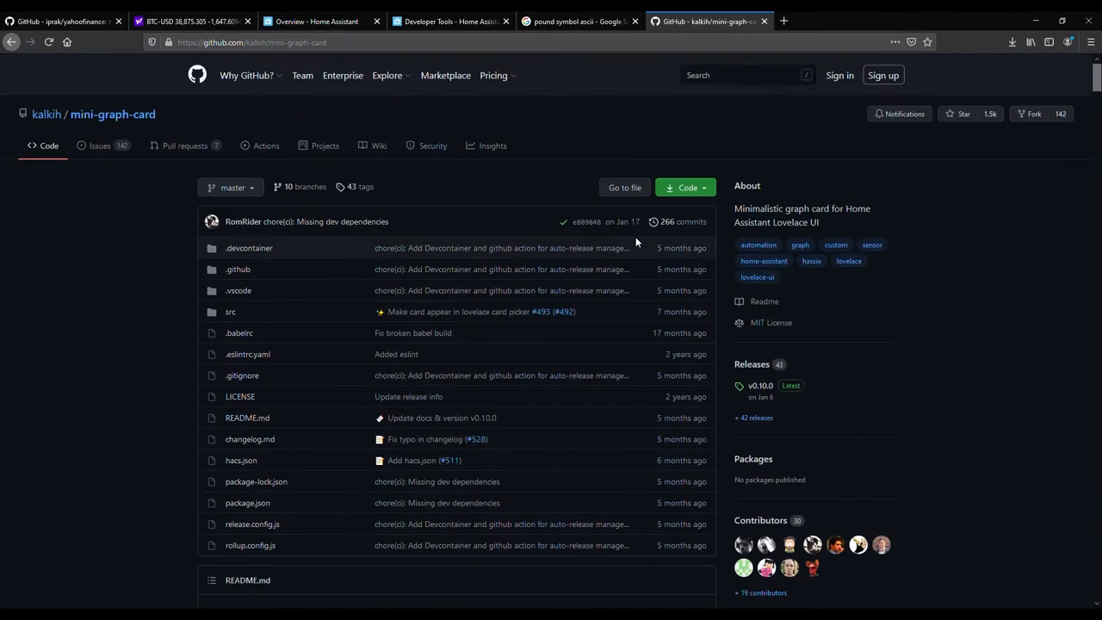
{"action": "scroll", "scroll_direction": "down", "scroll_amount": 3}
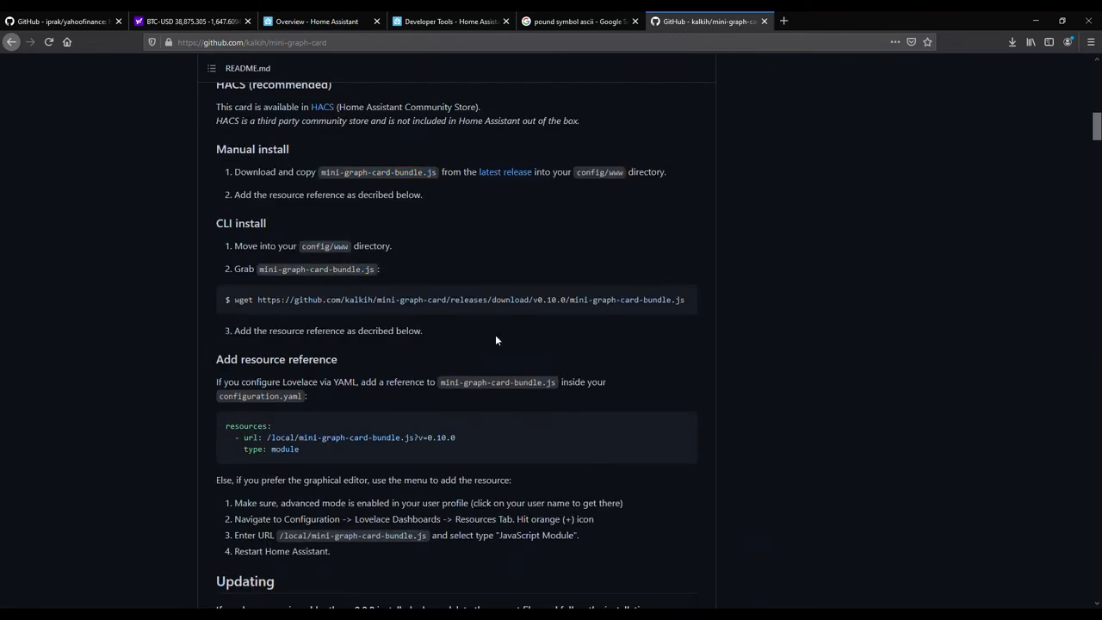
{"action": "scroll", "scroll_direction": "up", "scroll_amount": 3}
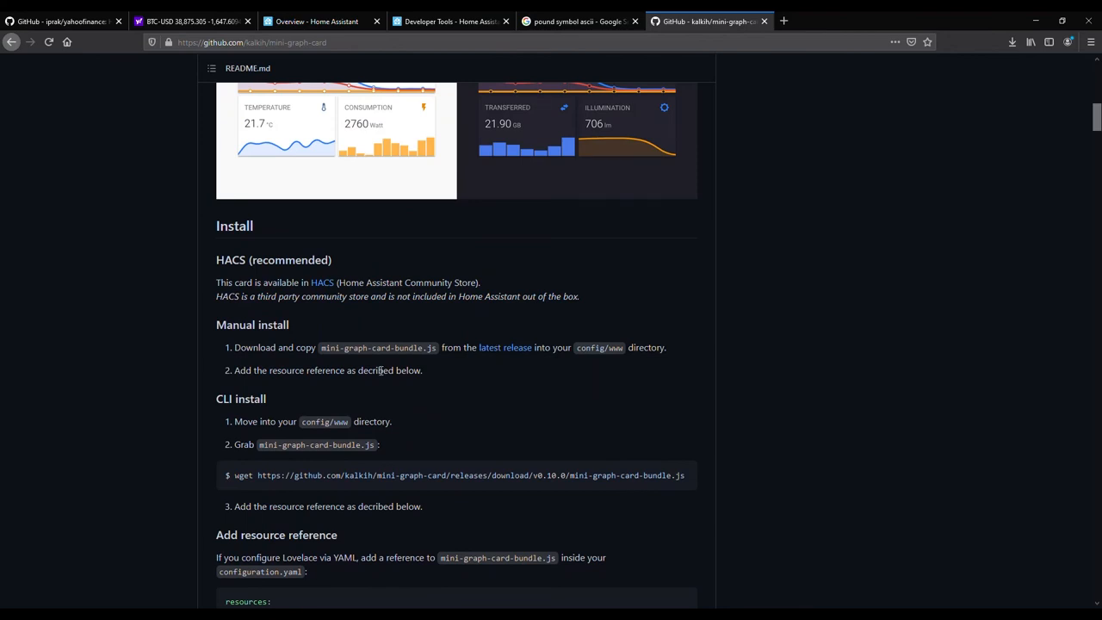
{"action": "mouse_move", "coordinate": [513, 348]}
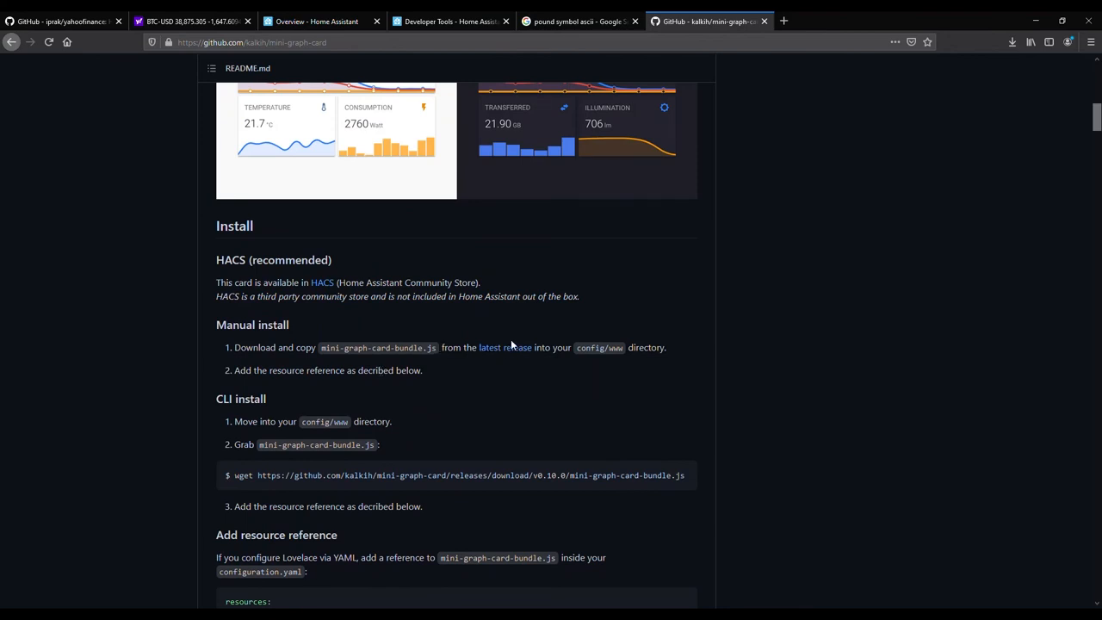
{"action": "scroll", "scroll_direction": "down", "scroll_amount": 3}
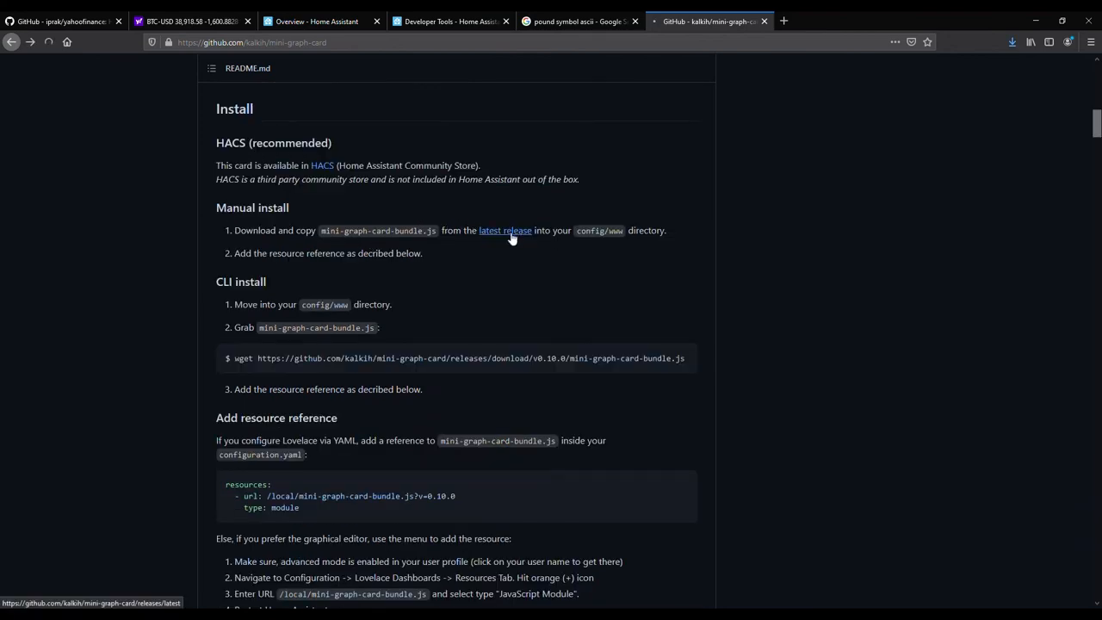
- Download mini-graph-card-bundle.js from the v0.10.0 release assets
{"action": "left_click", "coordinate": [507, 231]}
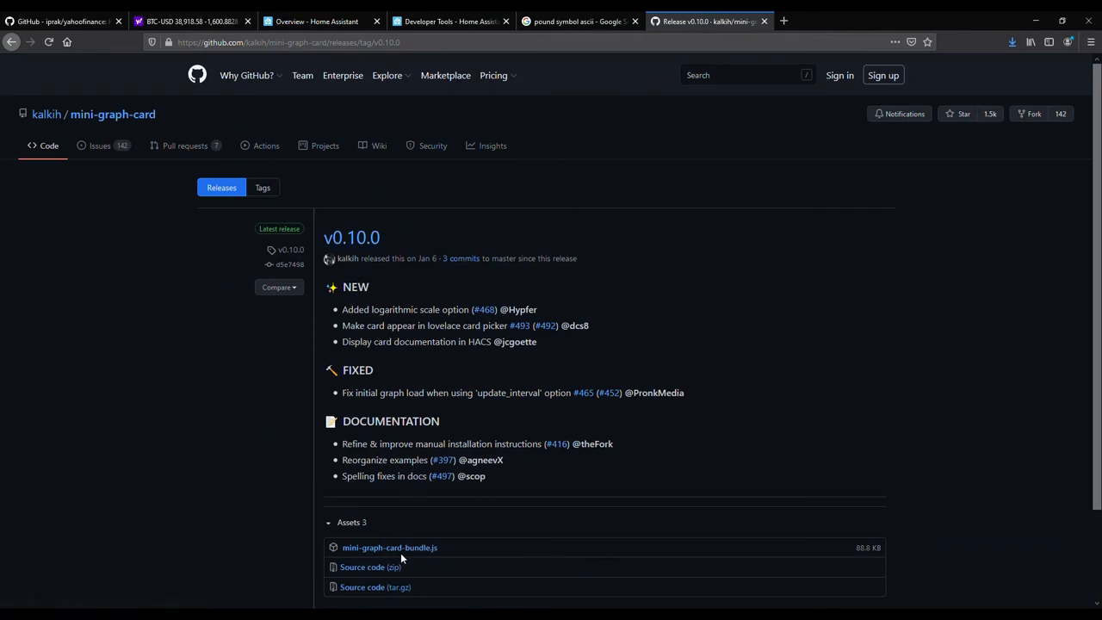
{"action": "scroll", "scroll_direction": "down", "scroll_amount": 3}
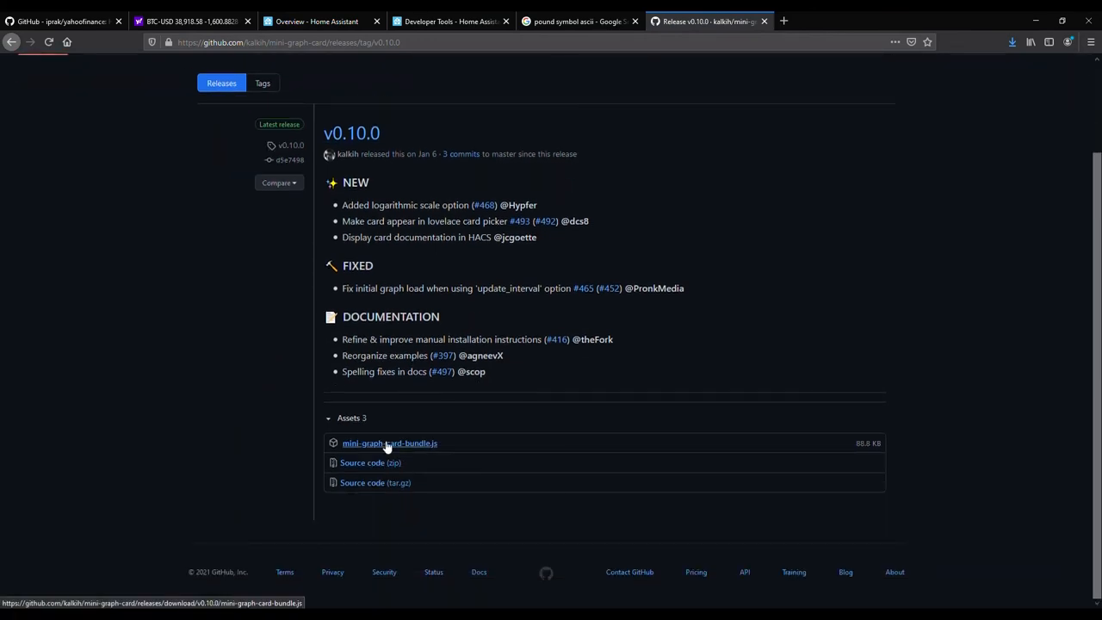
{"action": "mouse_move", "coordinate": [444, 510]}
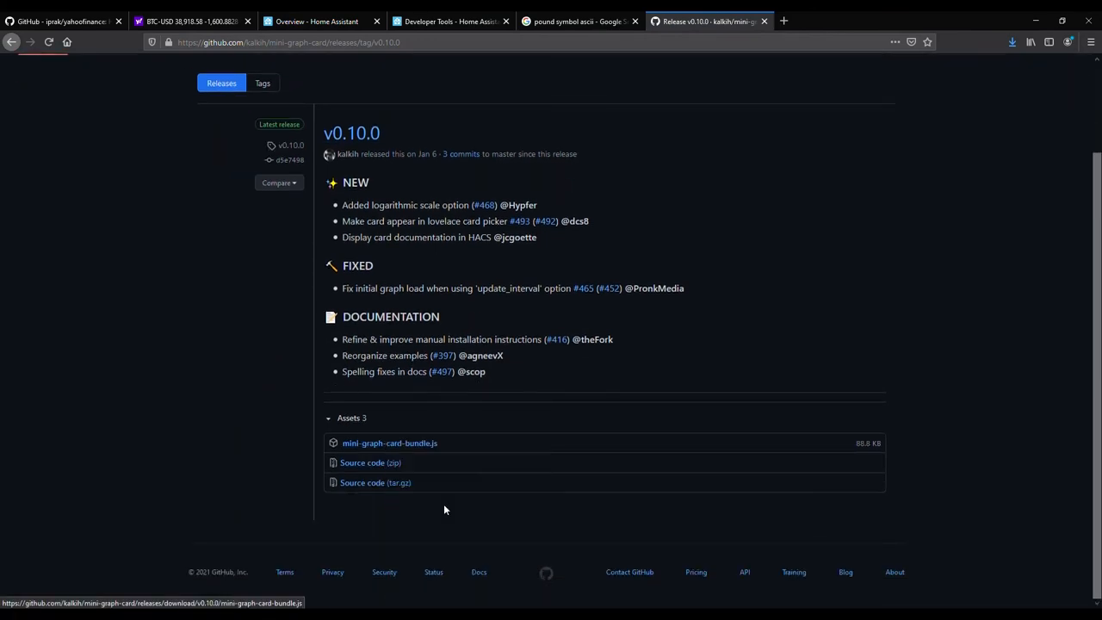
{"action": "left_click", "coordinate": [389, 443]}
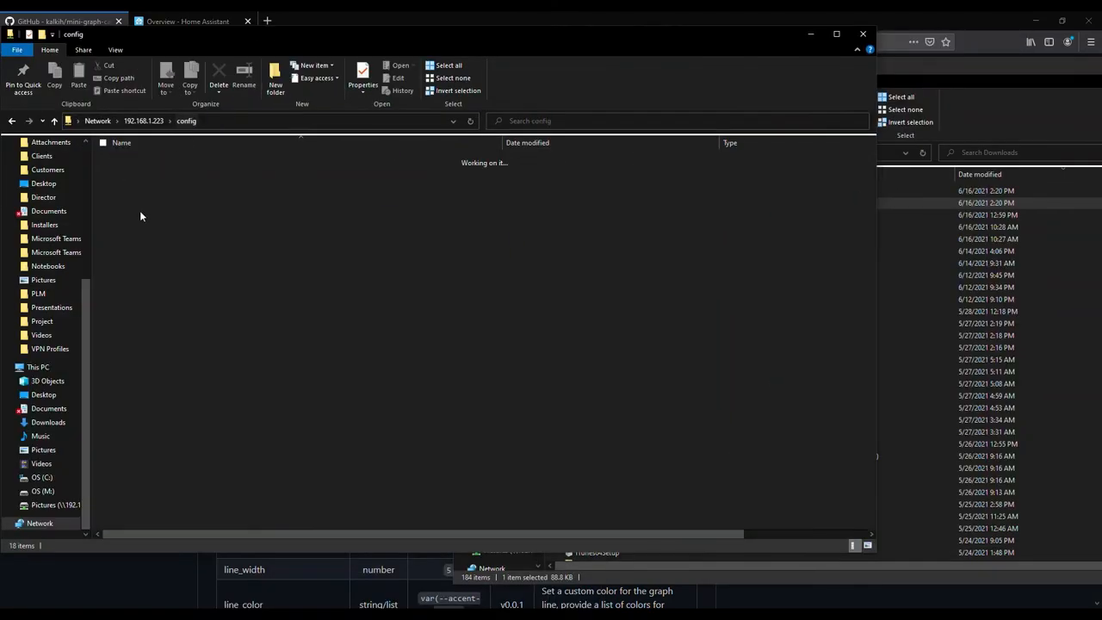
- Copy mini-graph-card-bundle.js from Downloads into the \\192.168.1.223\config folder
{"action": "left_click_drag", "start_coordinate": [611, 204], "coordinate": [193, 190]}
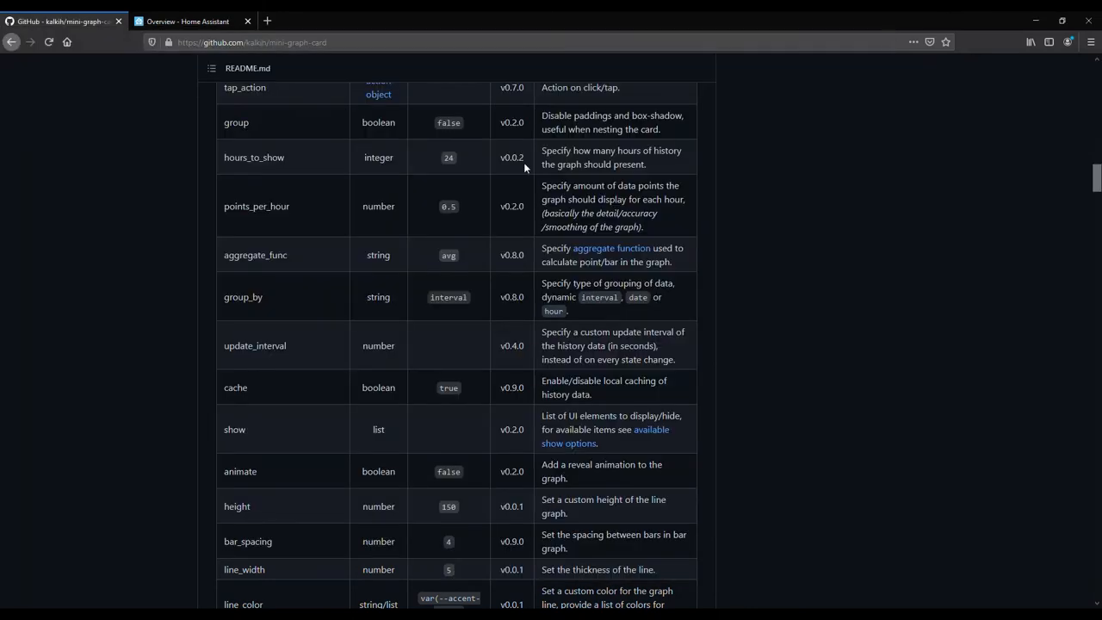
- Register /local/mini-graph-card-bundle.js as a JavaScript module in the dashboard resources
{"action": "left_click", "coordinate": [190, 21]}
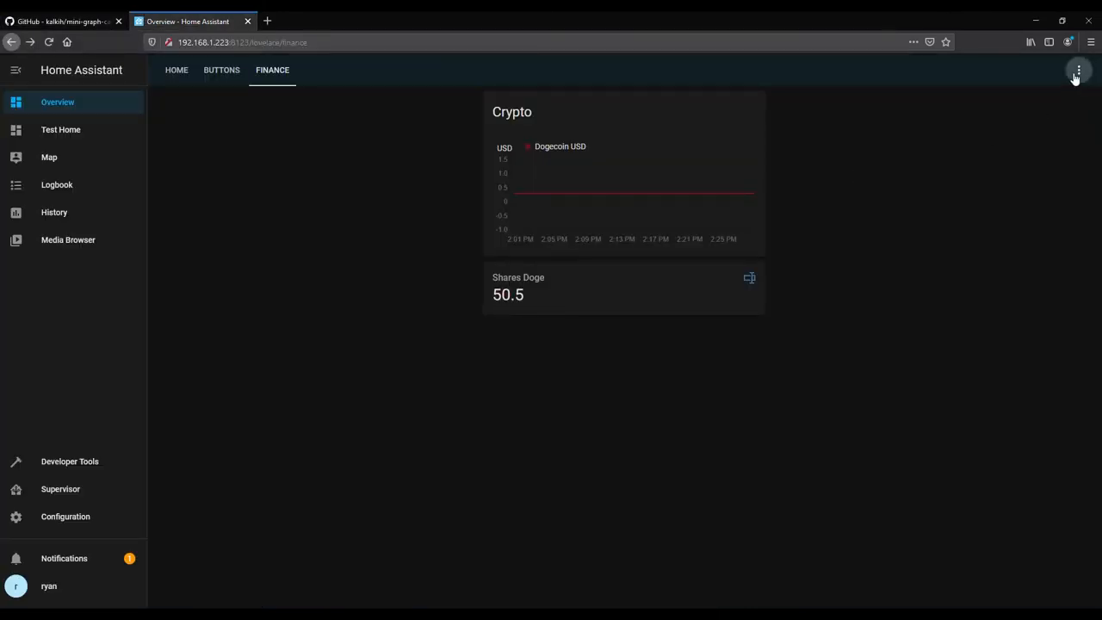
{"action": "left_click", "coordinate": [1079, 69]}
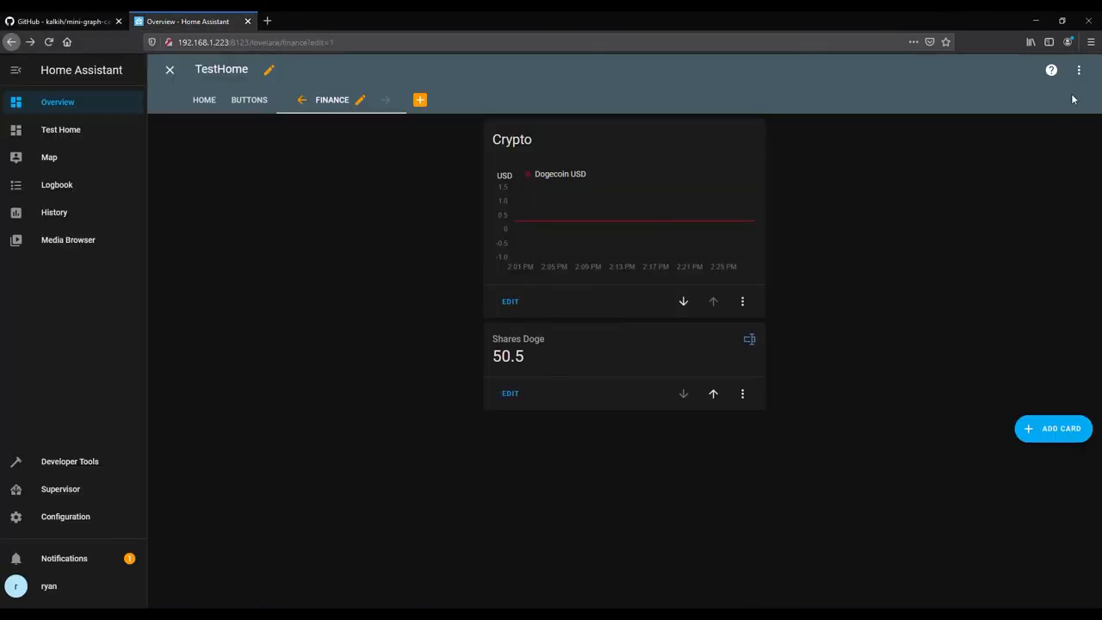
{"action": "left_click", "coordinate": [1078, 69]}
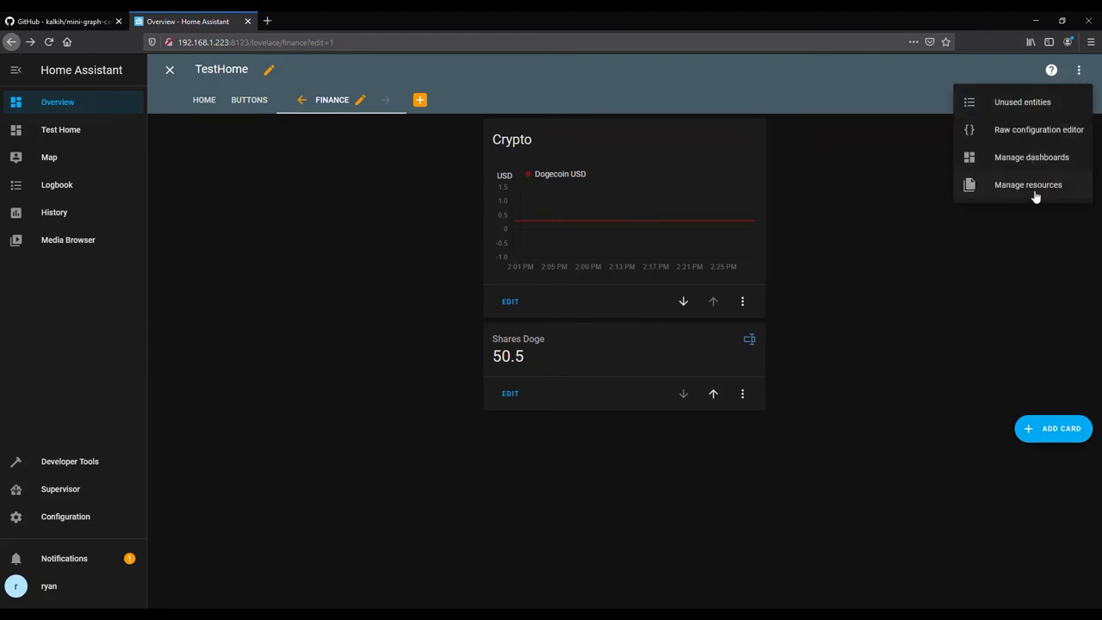
{"action": "left_click", "coordinate": [1029, 184]}
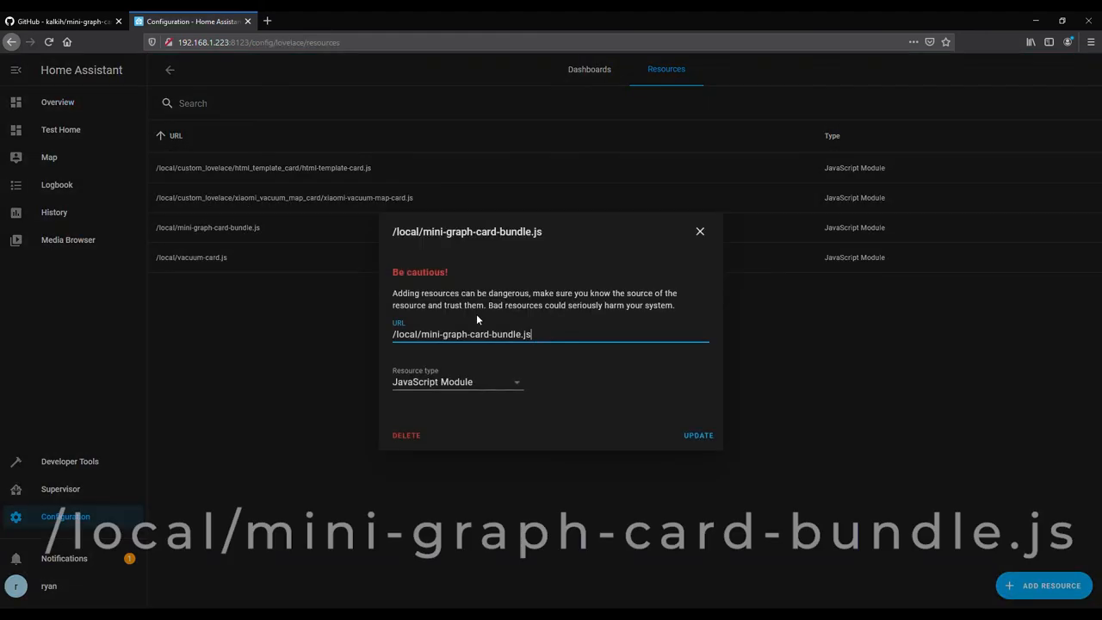
{"action": "triple_click", "coordinate": [461, 335]}
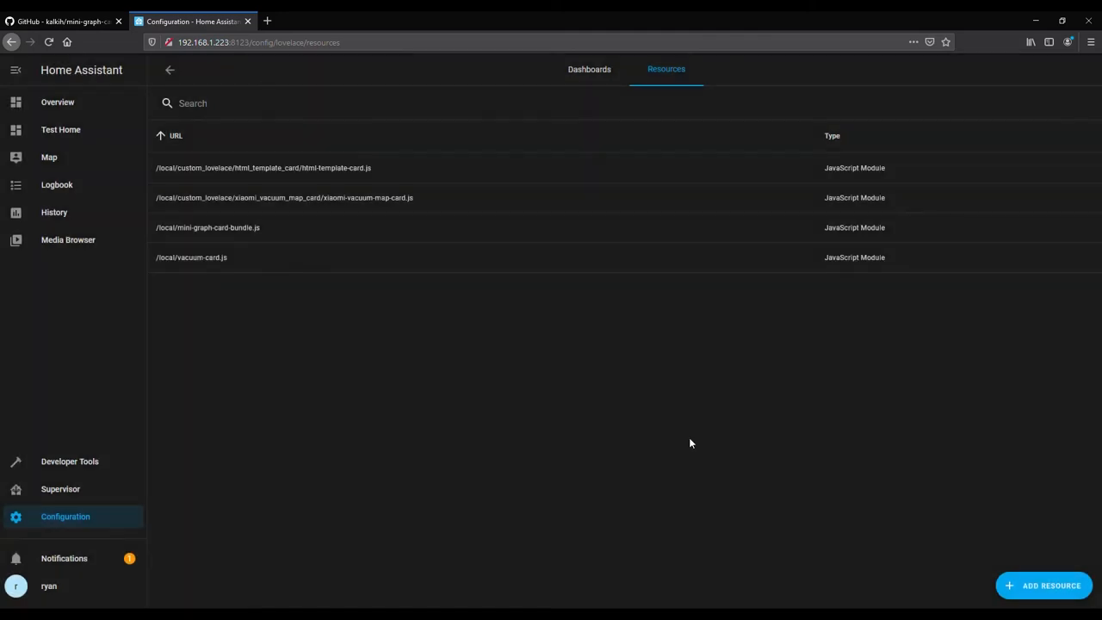
{"action": "left_click", "coordinate": [58, 102]}
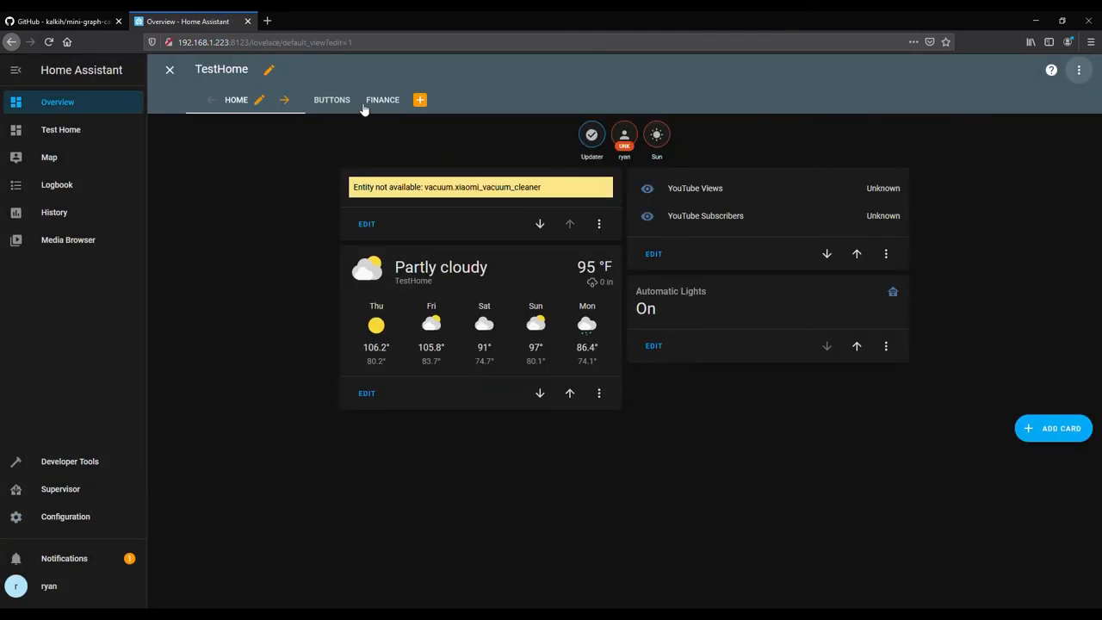
- Check the Finance view's card picker, cancel it, and reload the dashboard so new card types appear
{"action": "left_click", "coordinate": [382, 98]}
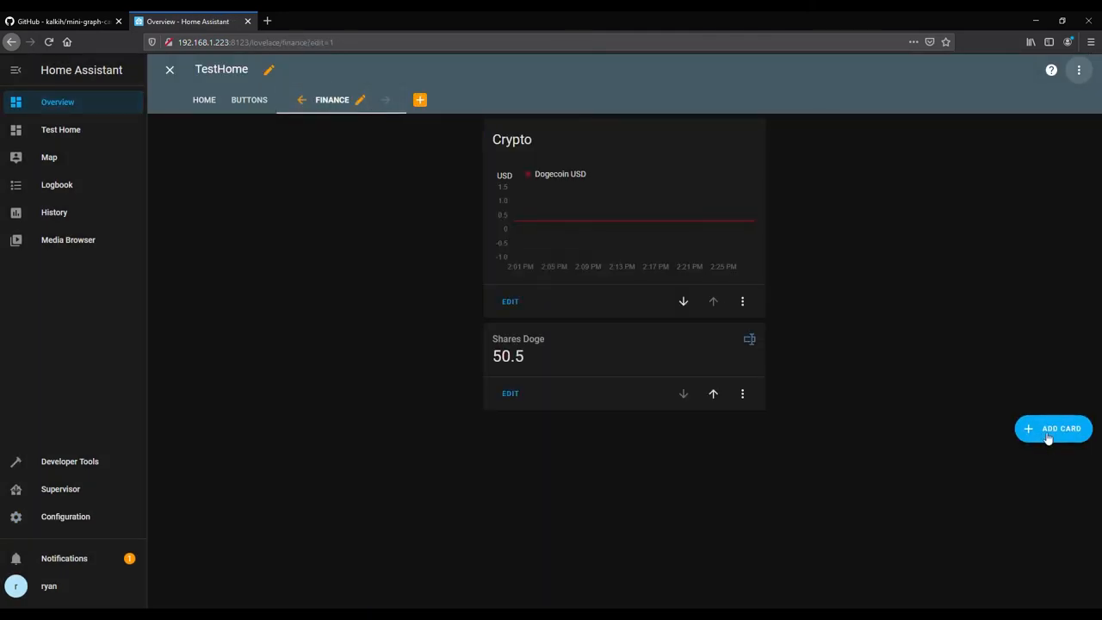
{"action": "left_click", "coordinate": [1054, 428]}
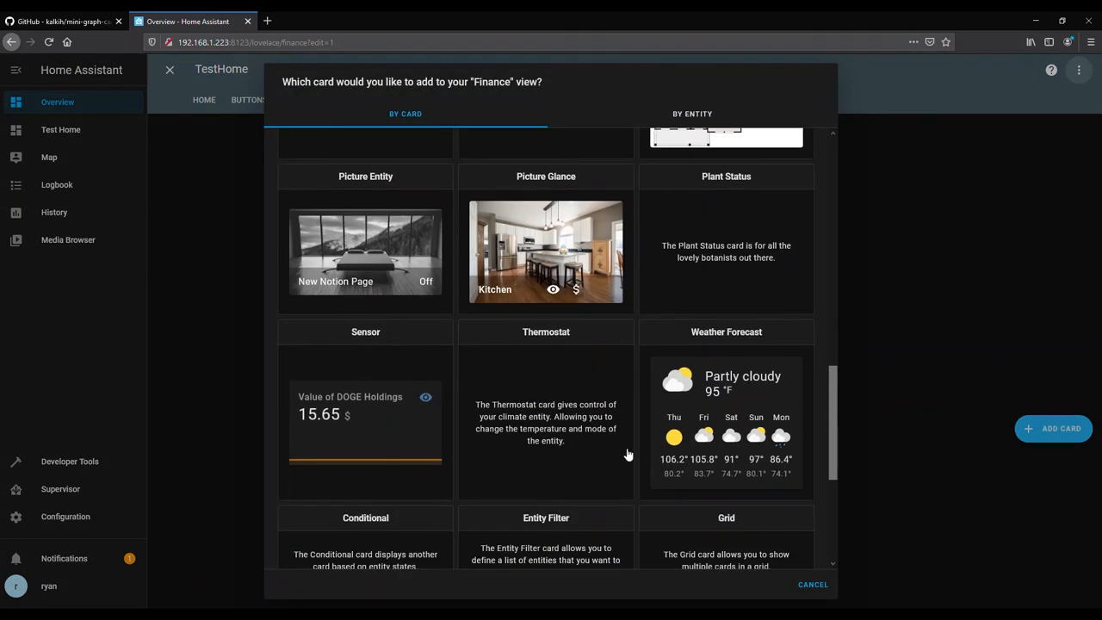
{"action": "scroll", "scroll_direction": "down", "scroll_amount": 3}
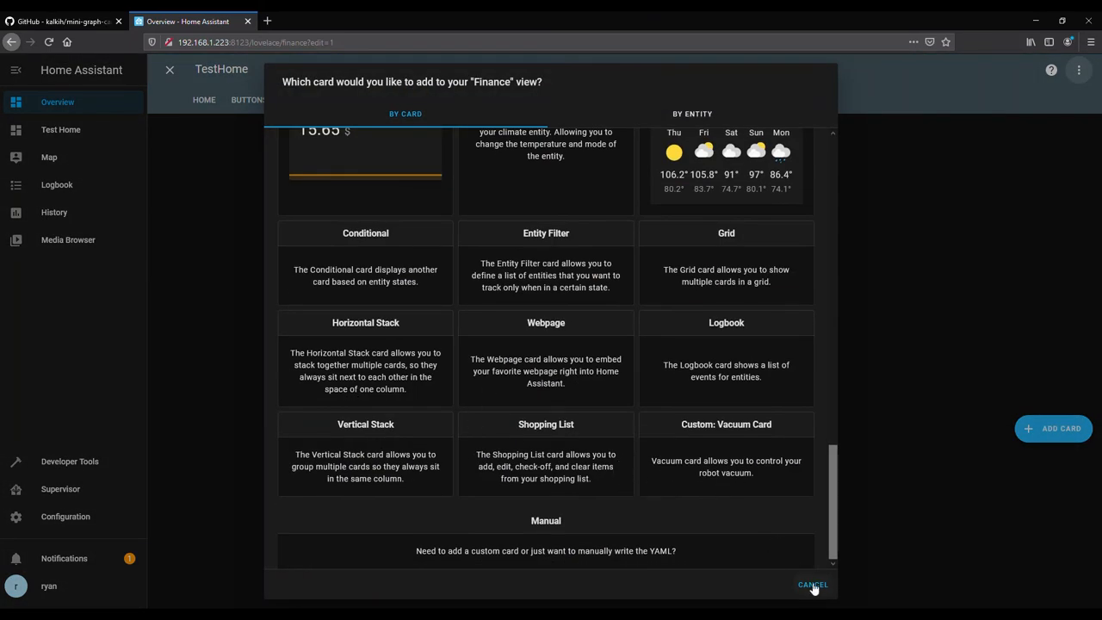
{"action": "left_click", "coordinate": [813, 586]}
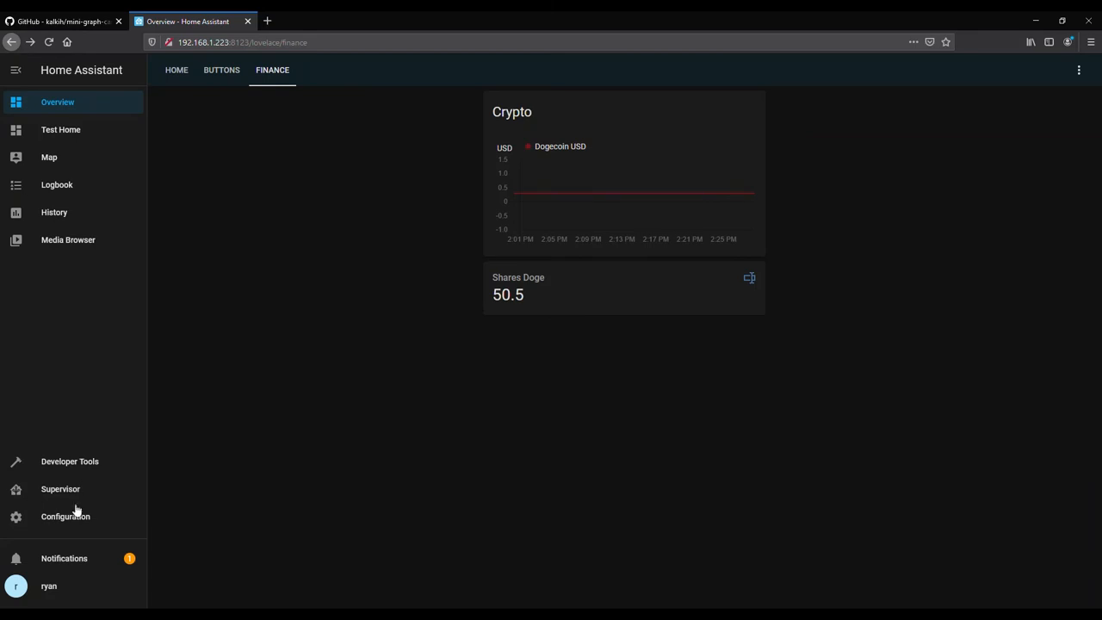
{"action": "left_click", "coordinate": [66, 516]}
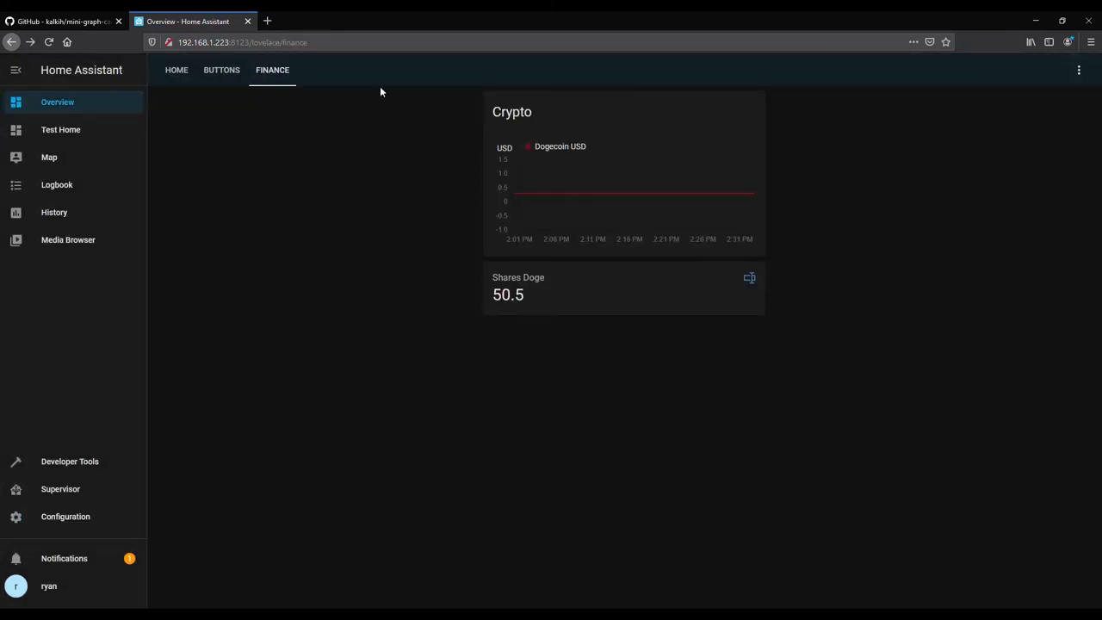
- Choose Custom: Mini Graph Card from the Finance view's card picker
{"action": "left_click", "coordinate": [1079, 69]}
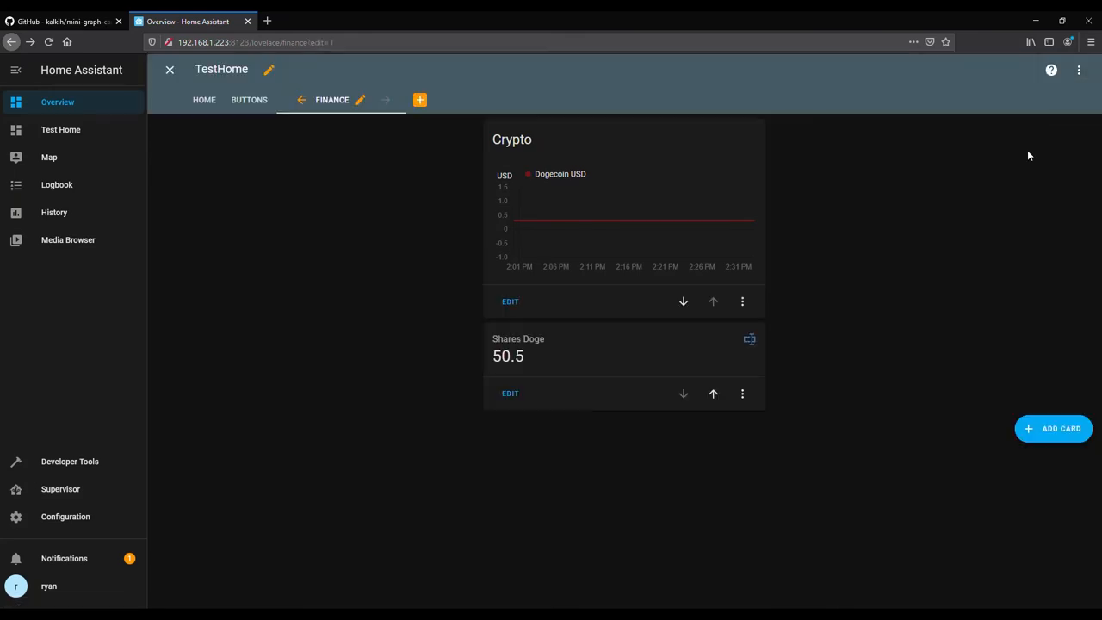
{"action": "left_click", "coordinate": [1054, 427]}
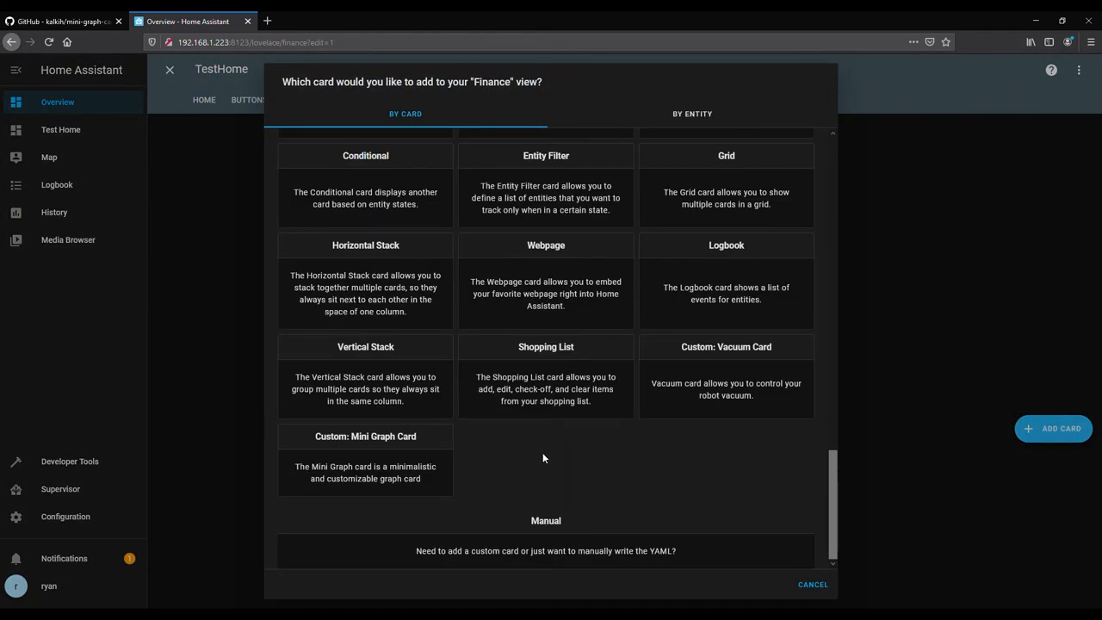
{"action": "mouse_move", "coordinate": [413, 475]}
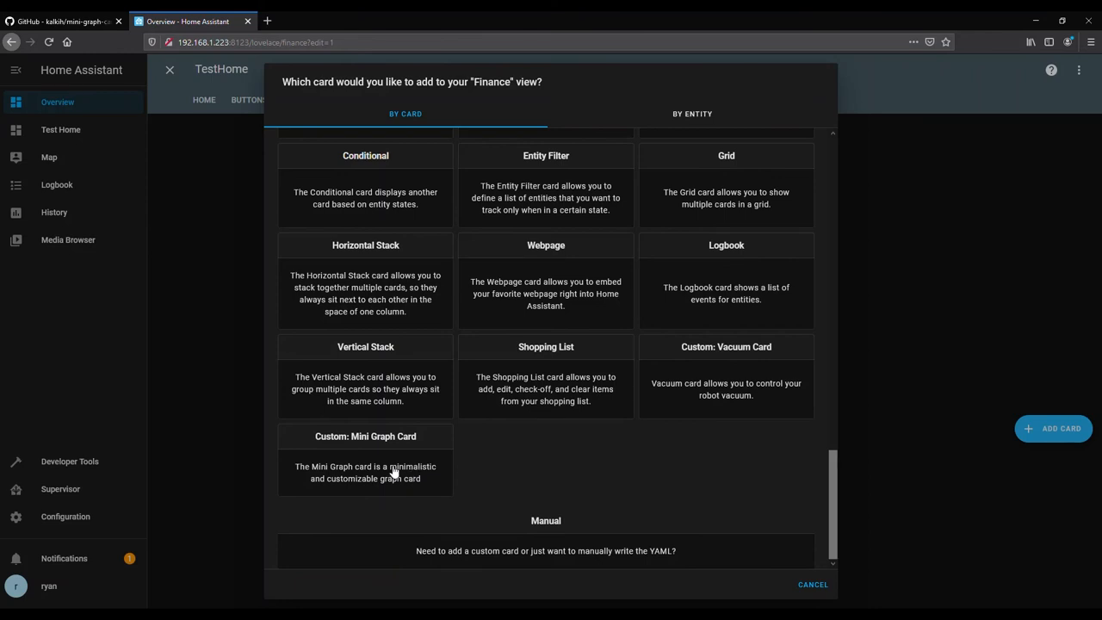
{"action": "mouse_move", "coordinate": [384, 475]}
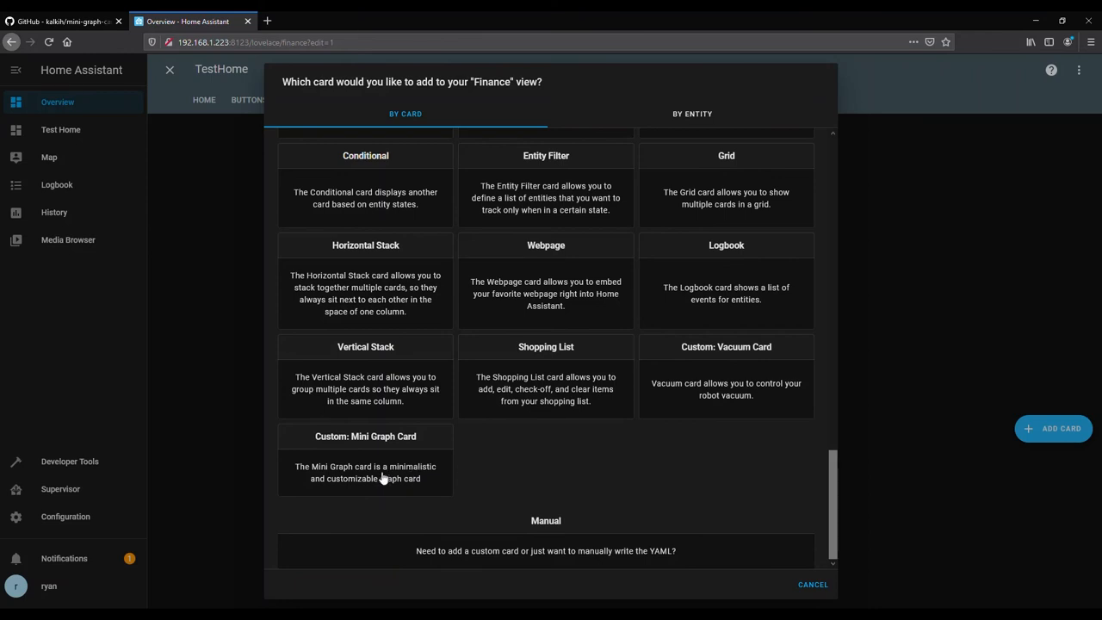
{"action": "left_click", "coordinate": [365, 458]}
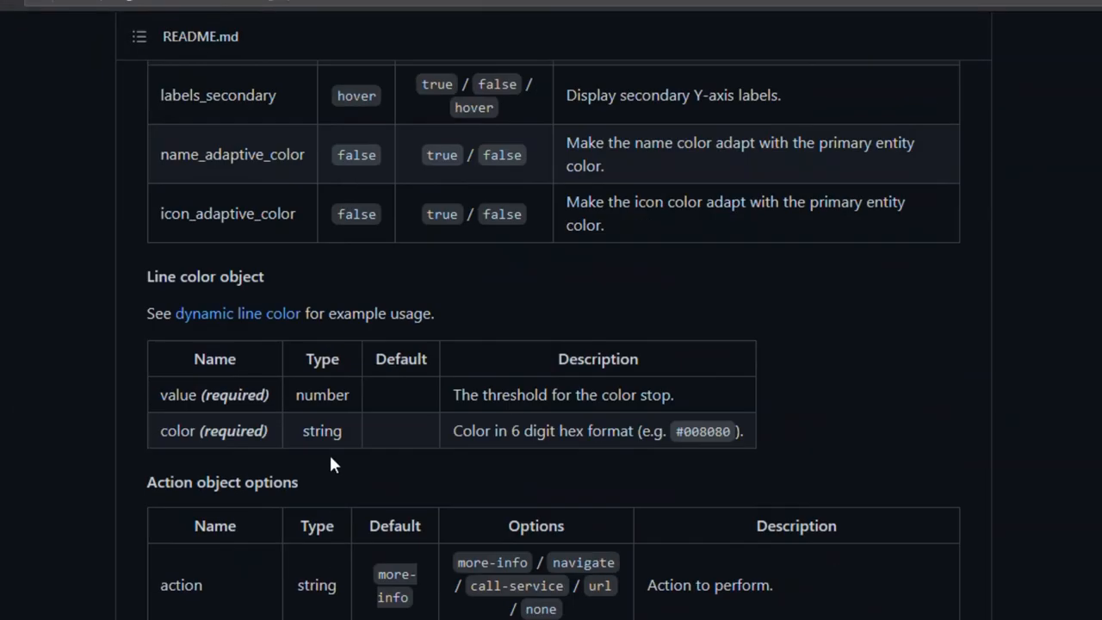
{"action": "scroll", "scroll_direction": "up", "scroll_amount": 3}
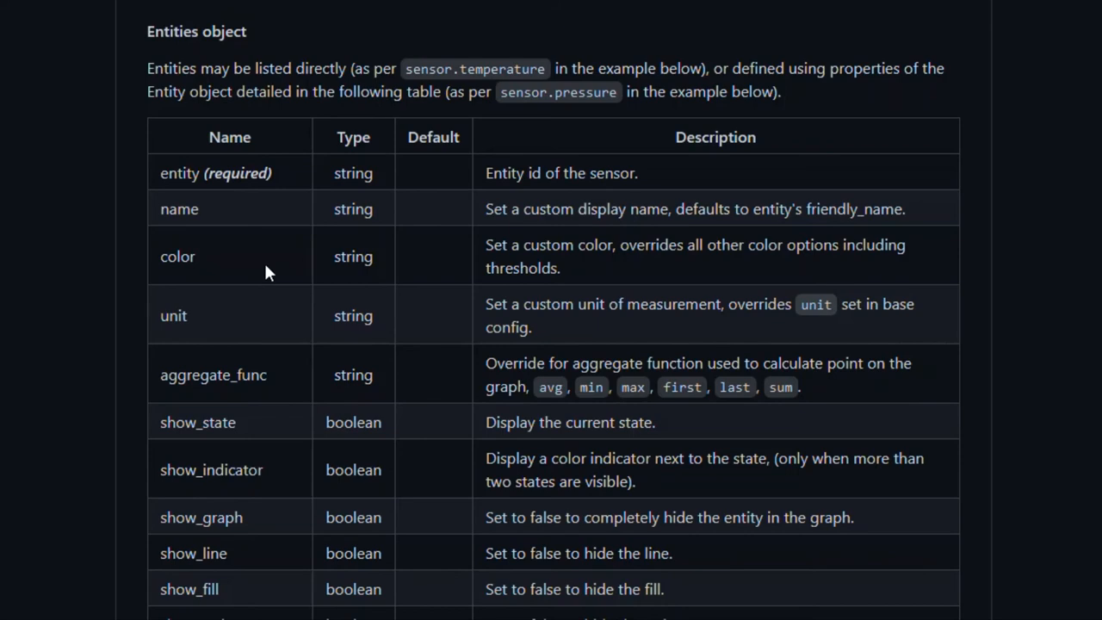
{"action": "scroll", "scroll_direction": "down", "scroll_amount": 3}
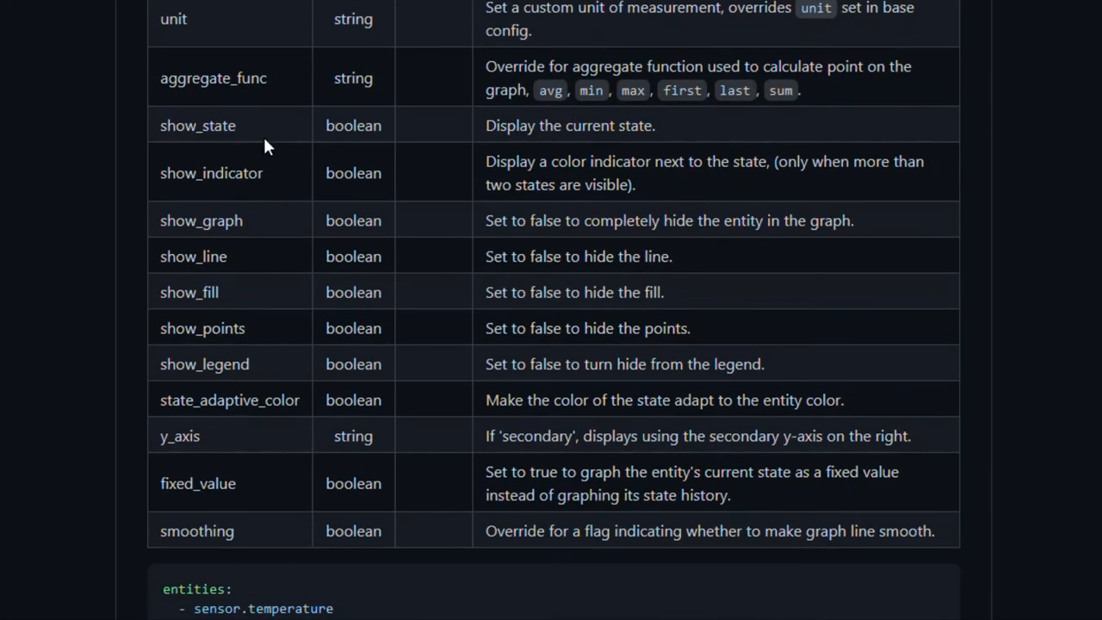
{"action": "mouse_move", "coordinate": [240, 273]}
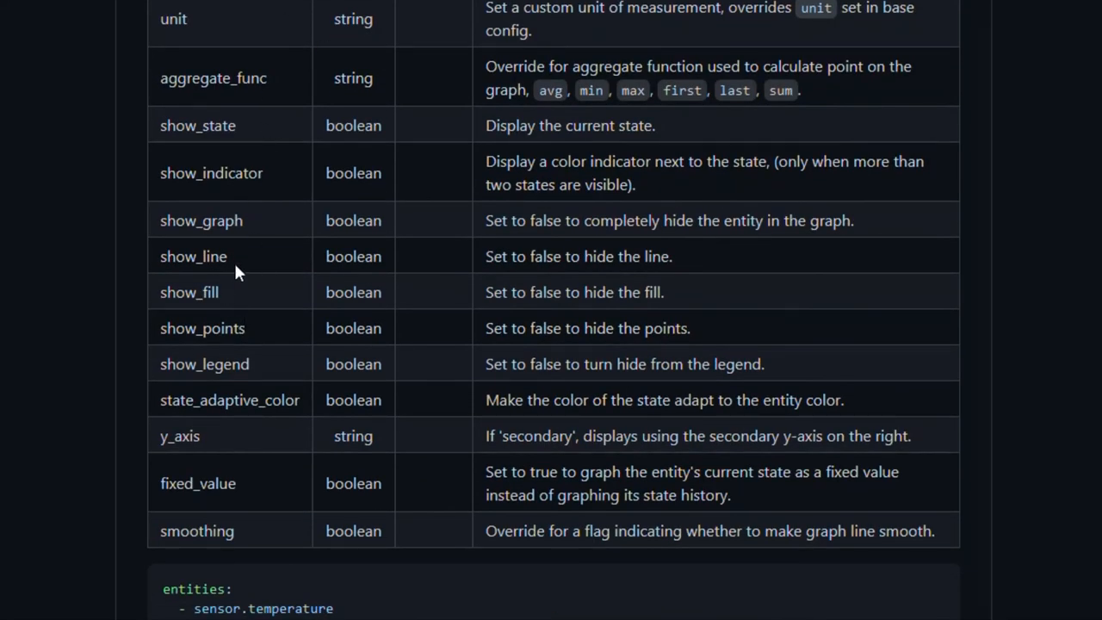
{"action": "mouse_move", "coordinate": [245, 249]}
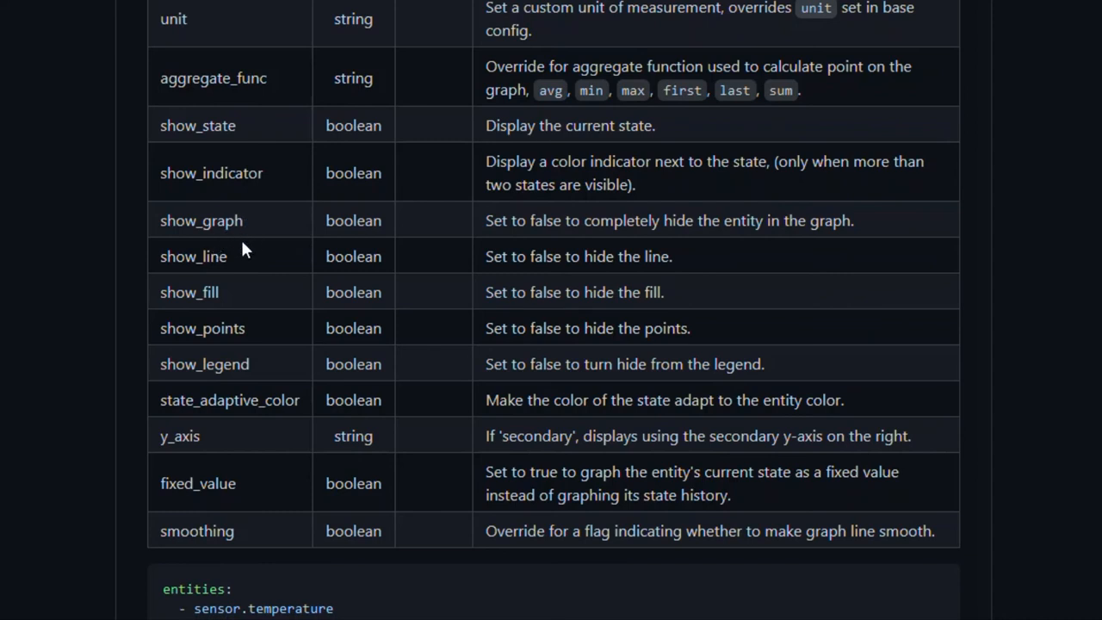
{"action": "mouse_move", "coordinate": [276, 259]}
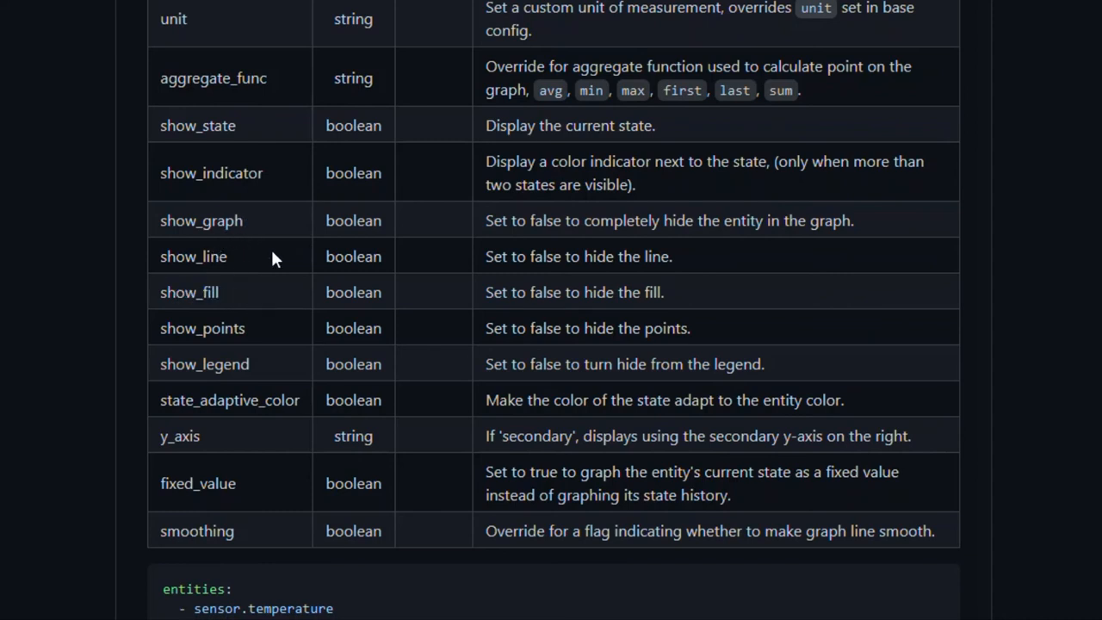
{"action": "double_click", "coordinate": [201, 221]}
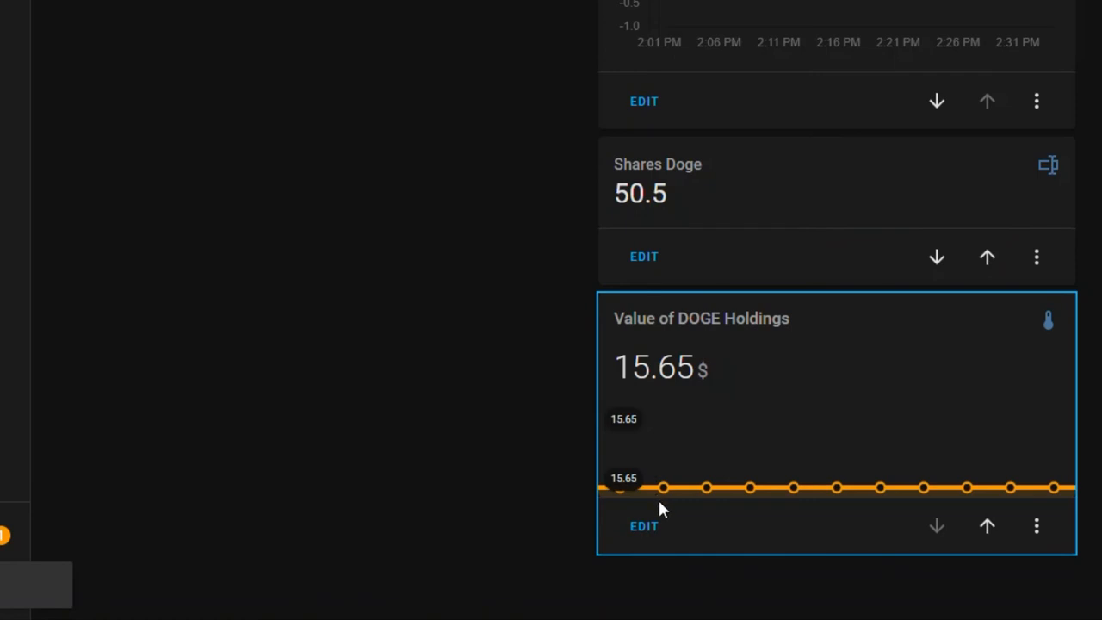
{"action": "mouse_move", "coordinate": [634, 485]}
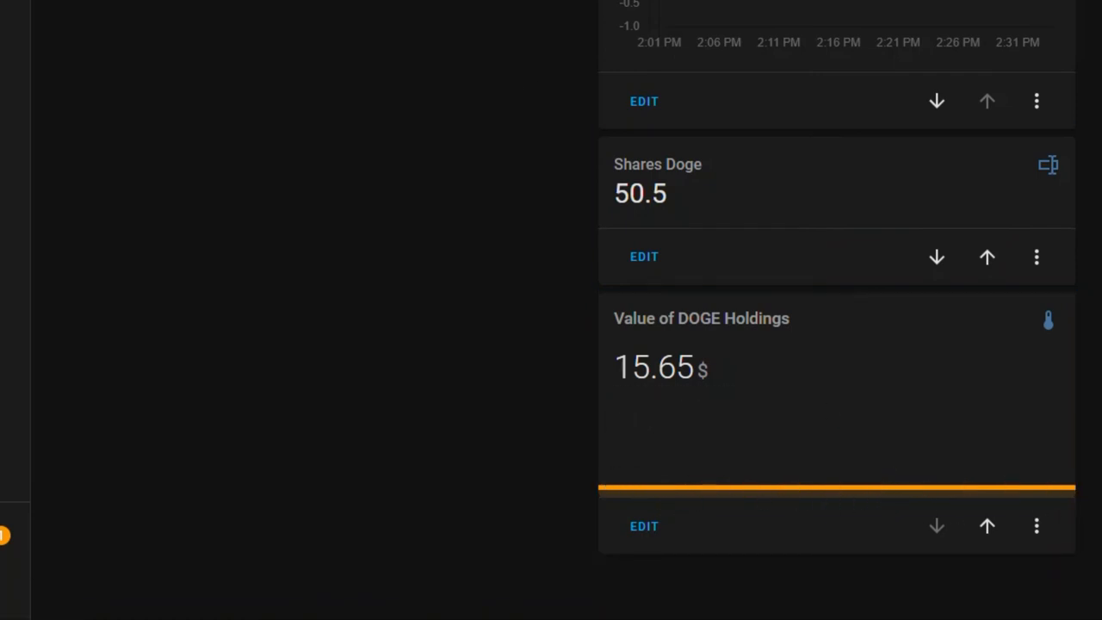
- View the new Value of DOGE Holdings graph card showing 15.65 $
{"action": "scroll", "scroll_direction": "up", "scroll_amount": 3}
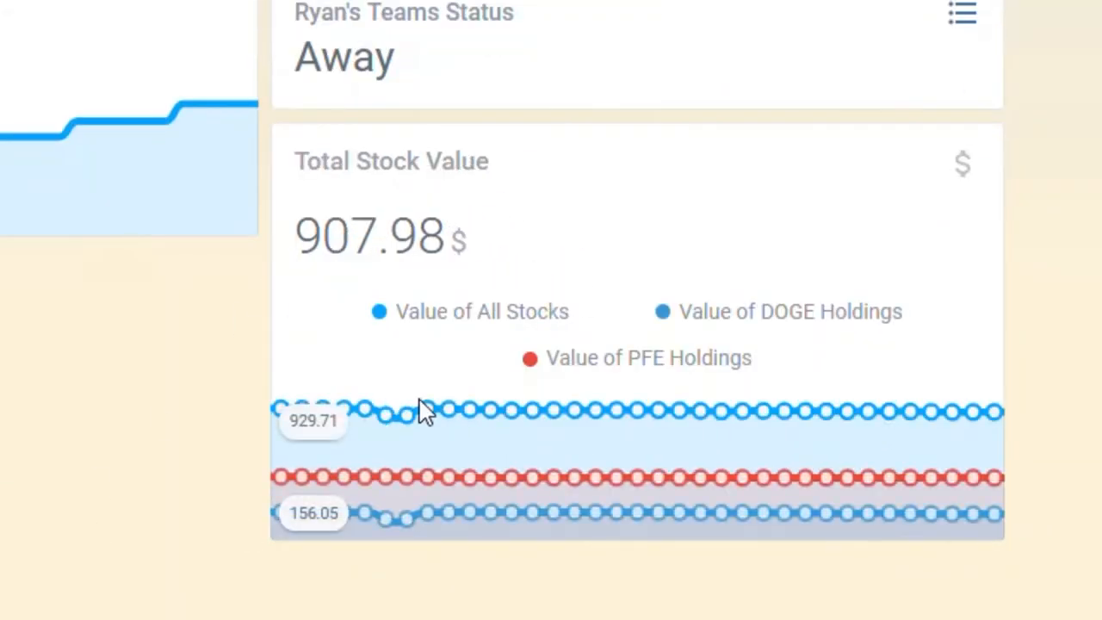
- Hover over the Total Stock Value graph card showing 907.98 $ with All Stocks, DOGE and PFE lines
{"action": "left_click", "coordinate": [474, 479]}
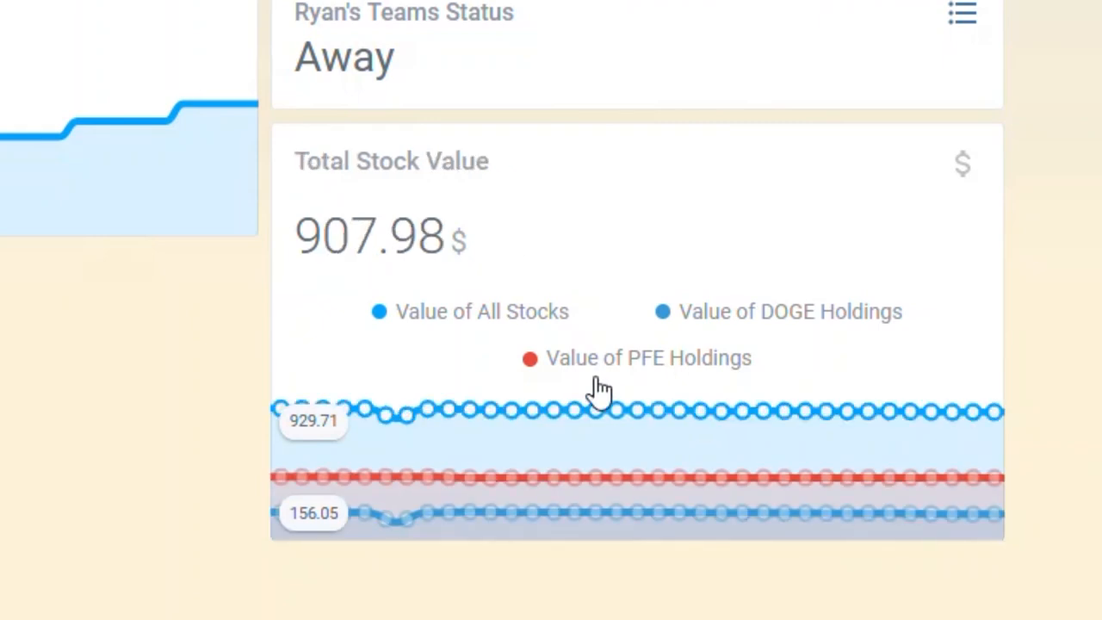
{"action": "mouse_move", "coordinate": [9, 404]}
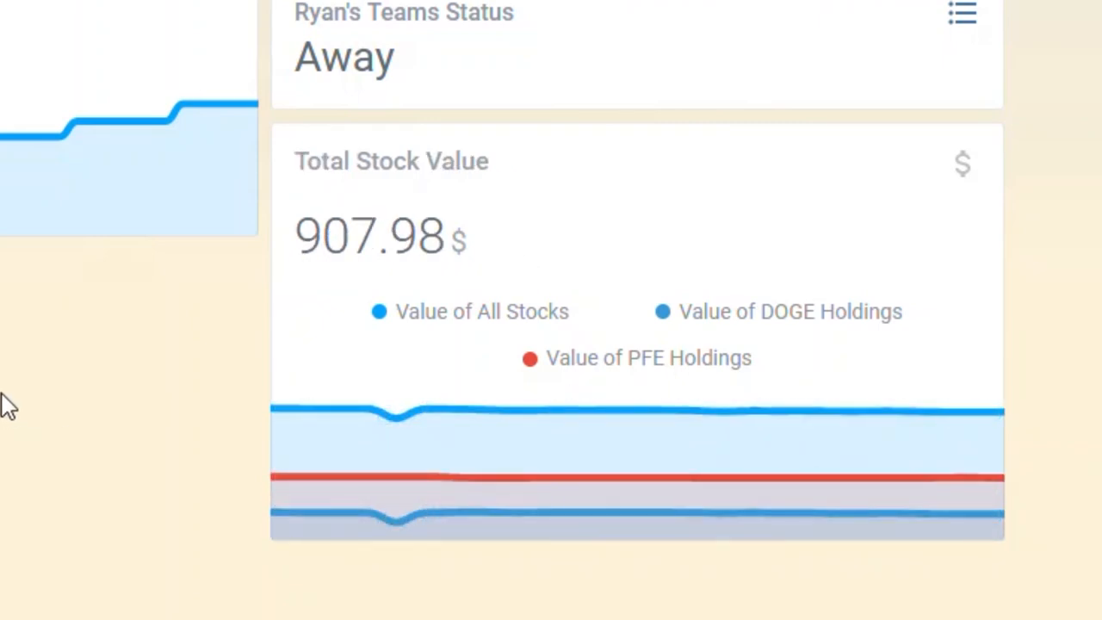
{"action": "mouse_move", "coordinate": [100, 468]}
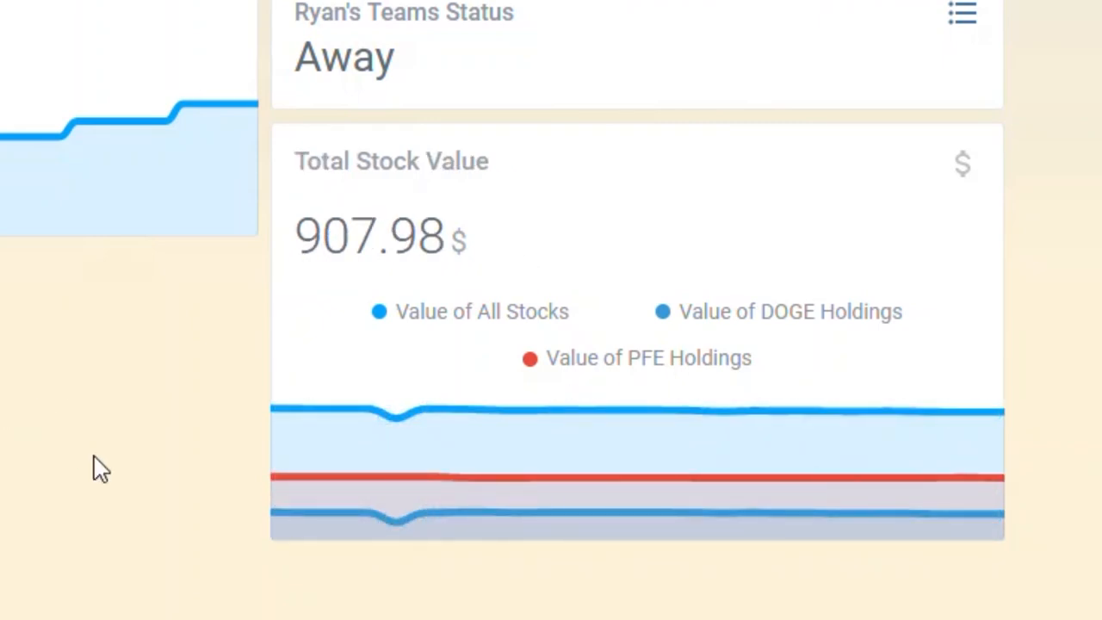